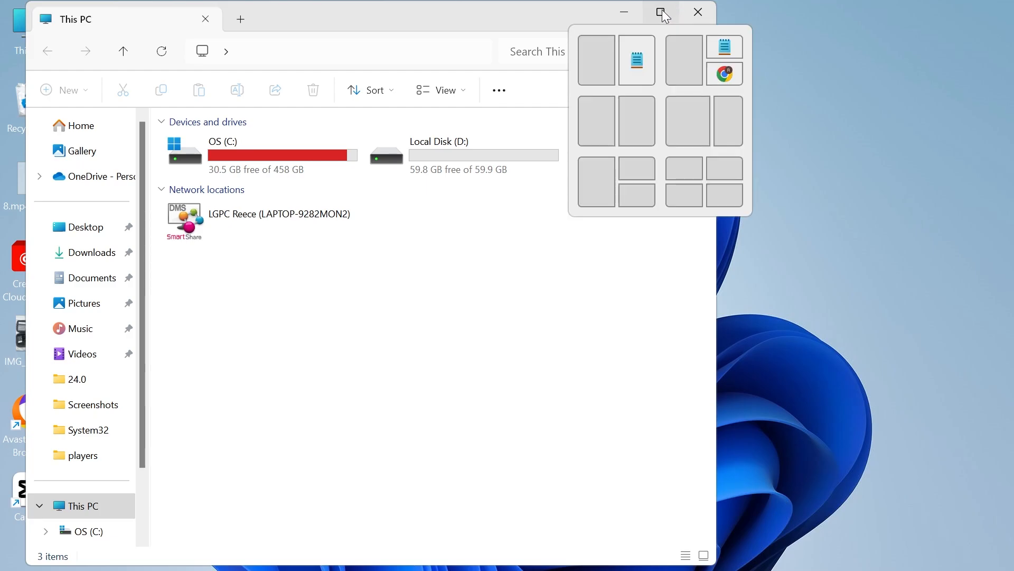
- Maximise Explorer and browse into C:\Program Files (x86)\EasyAntiCheat
left_click(661, 11)
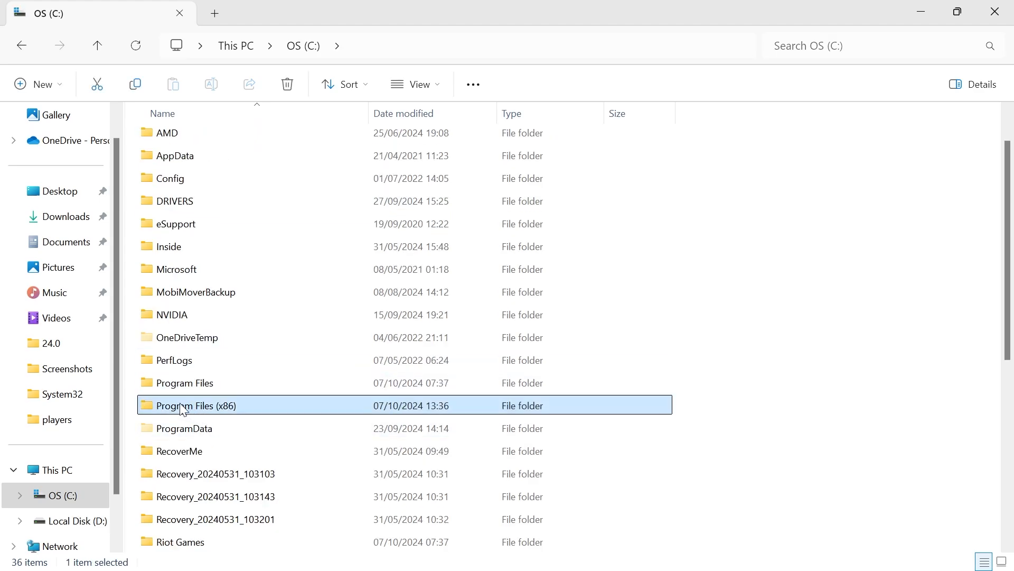
double_click(196, 405)
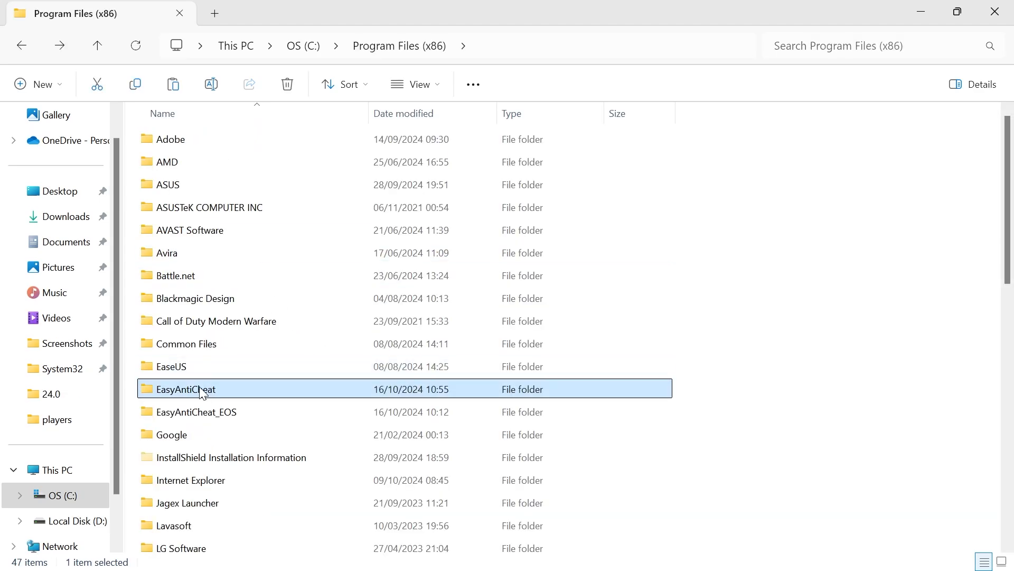
double_click(187, 389)
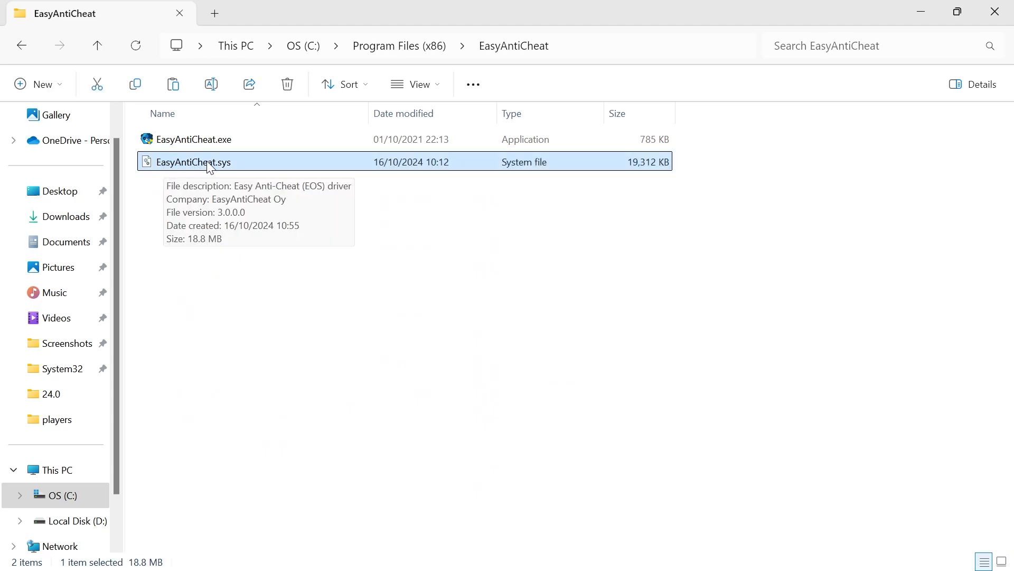
mouse_move(179, 168)
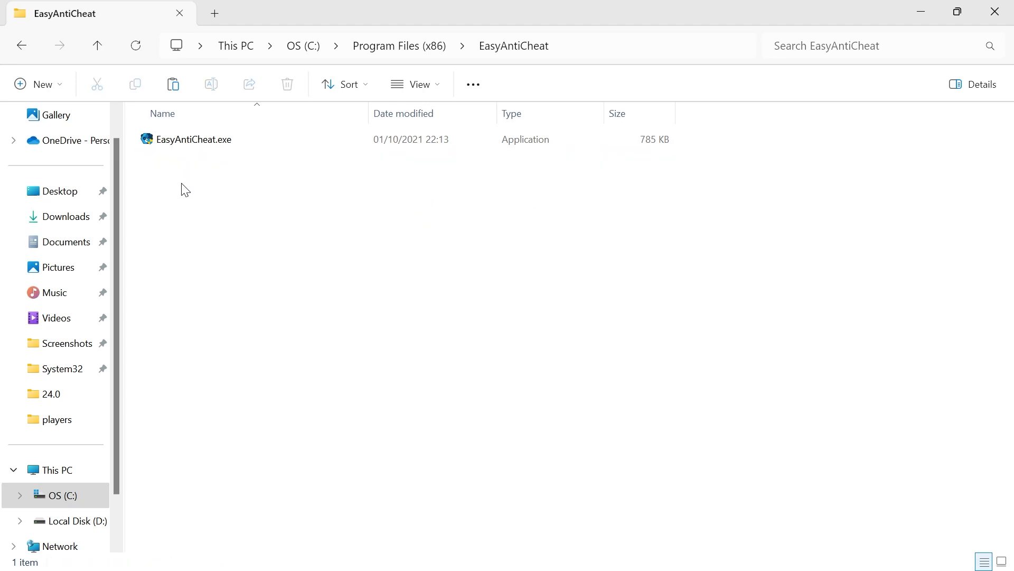
mouse_move(488, 351)
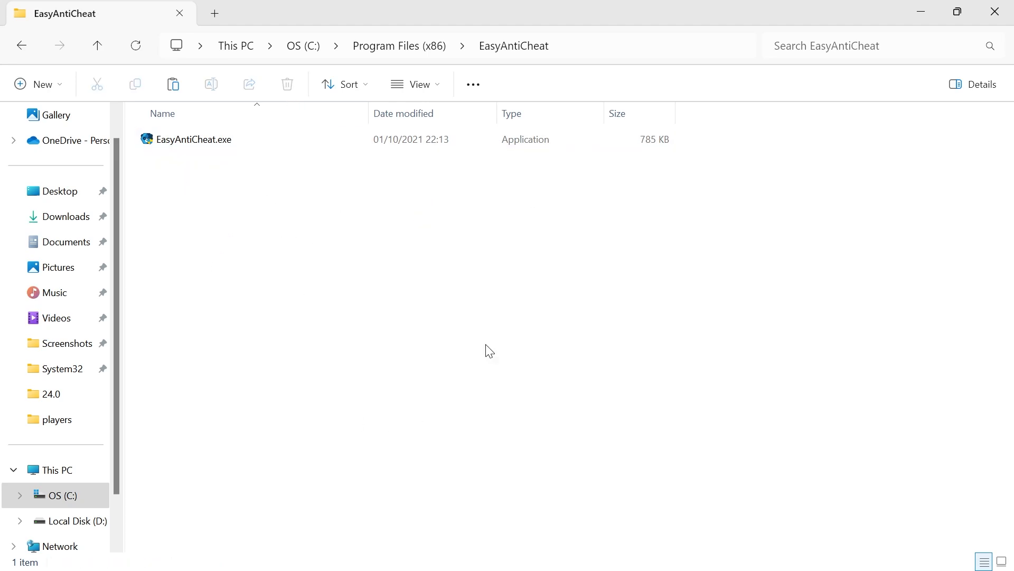
mouse_move(407, 174)
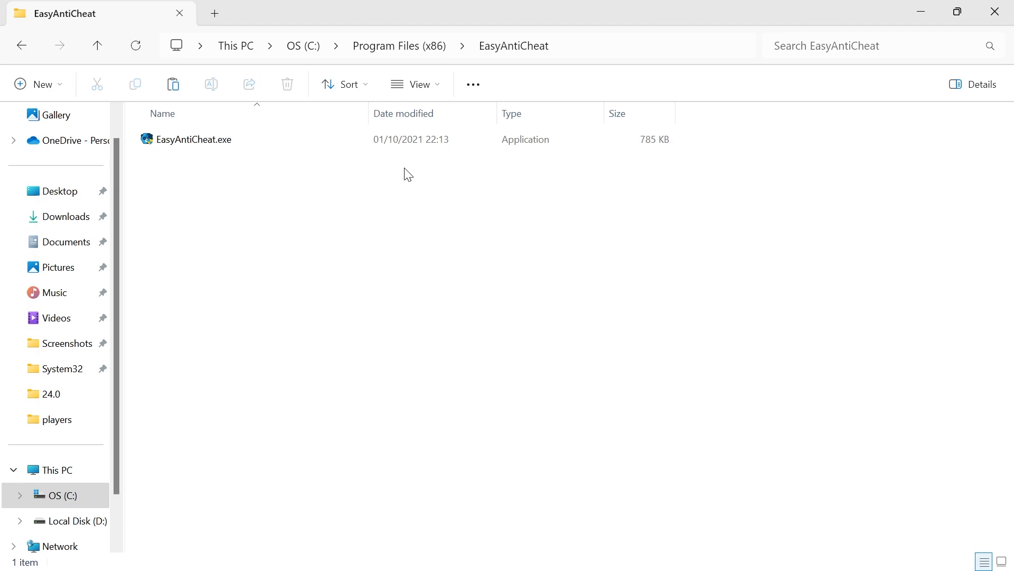
- Delete EasyAntiCheat.sys, leaving only EasyAntiCheat.exe in the folder
left_click(194, 139)
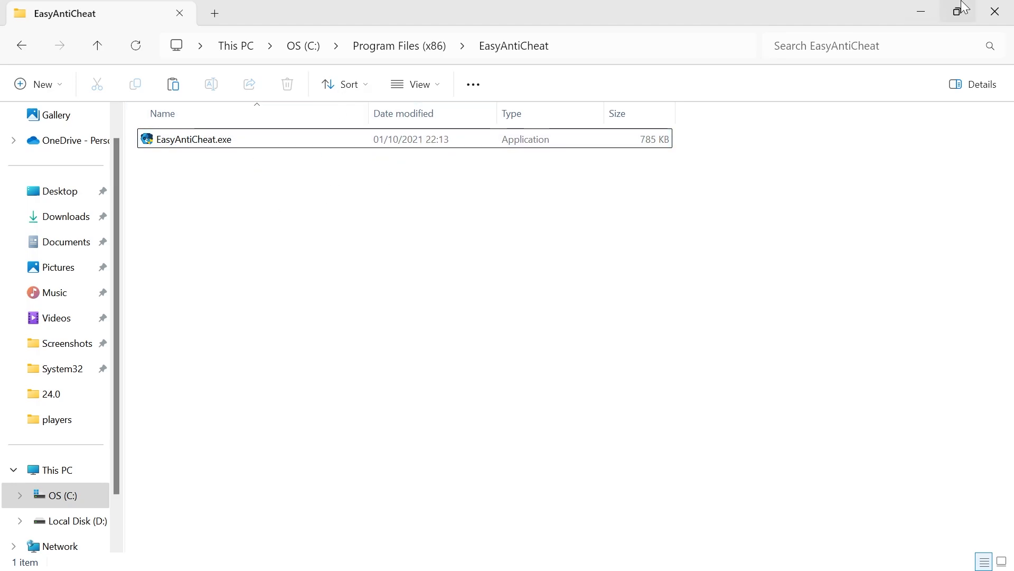
- Minimise Explorer and maximise Steam showing the game library
left_click(576, 552)
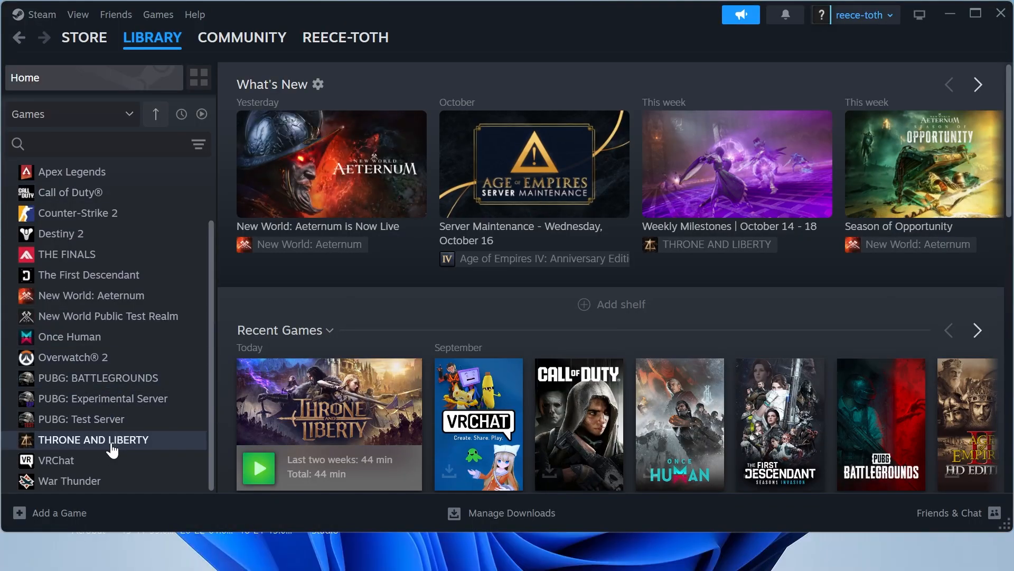
mouse_move(615, 14)
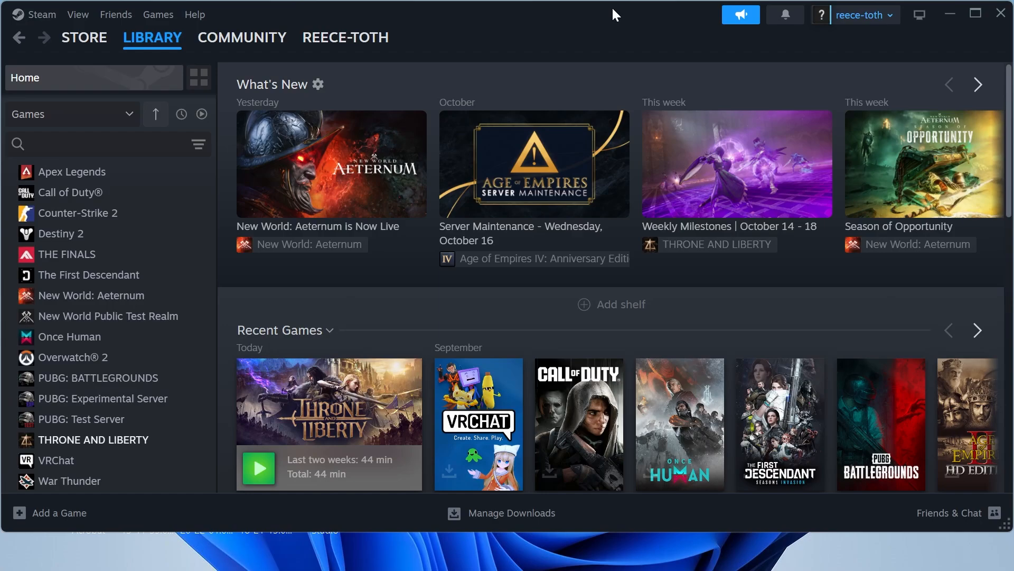
left_click(152, 37)
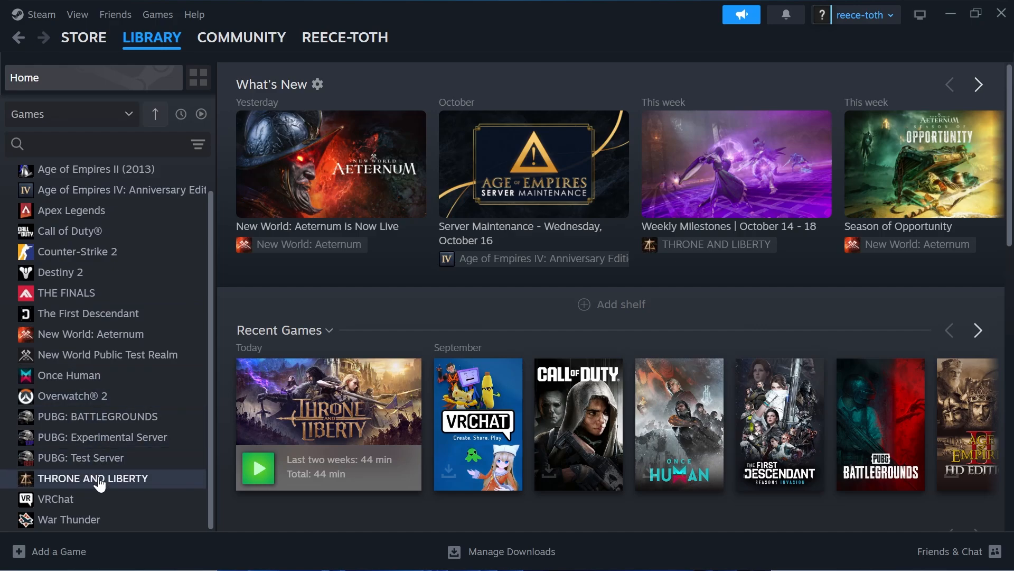
mouse_move(90, 479)
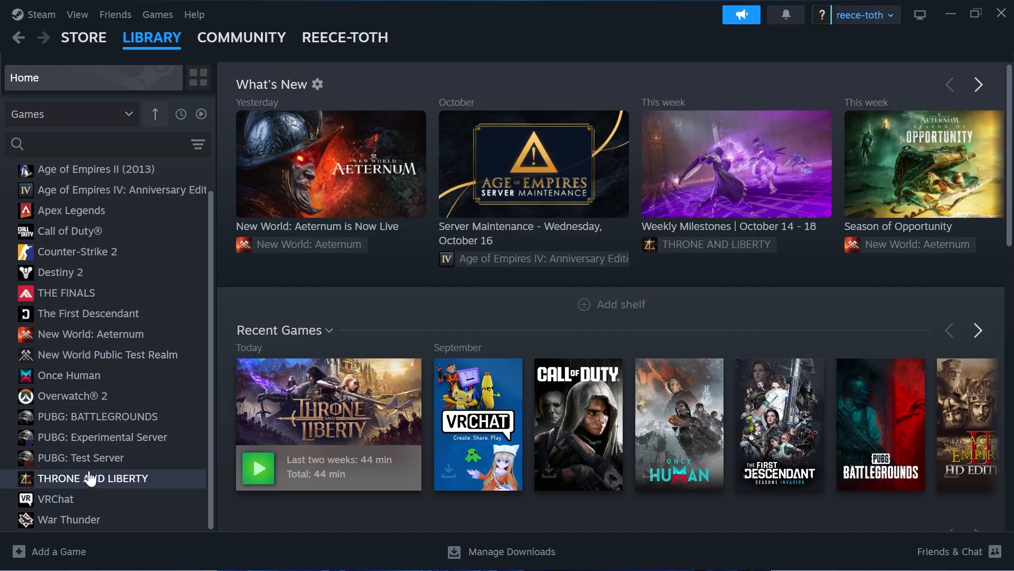
mouse_move(81, 482)
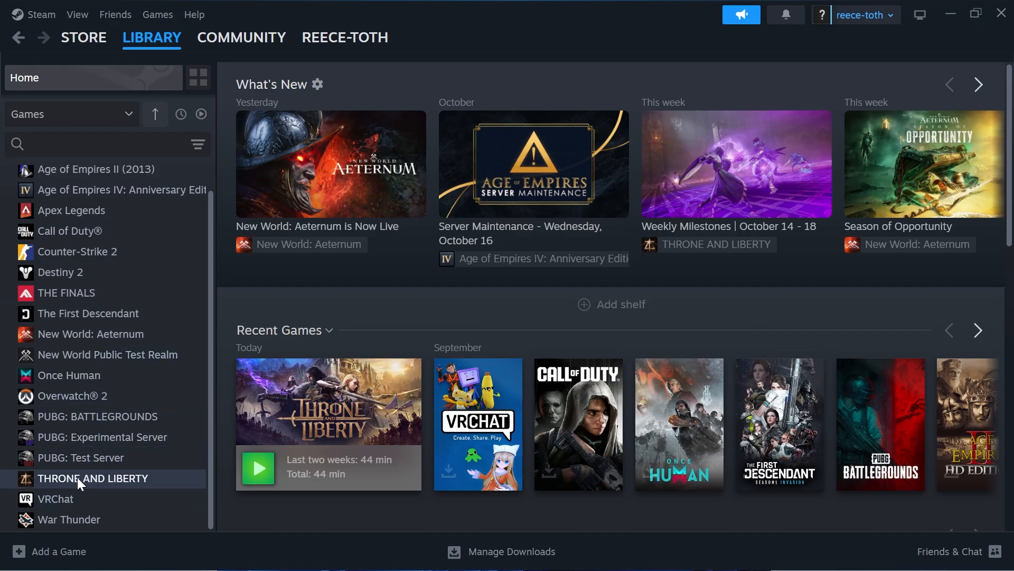
- From THRONE AND LIBERTY's Installed Files properties, start verifying integrity of game files
right_click(92, 478)
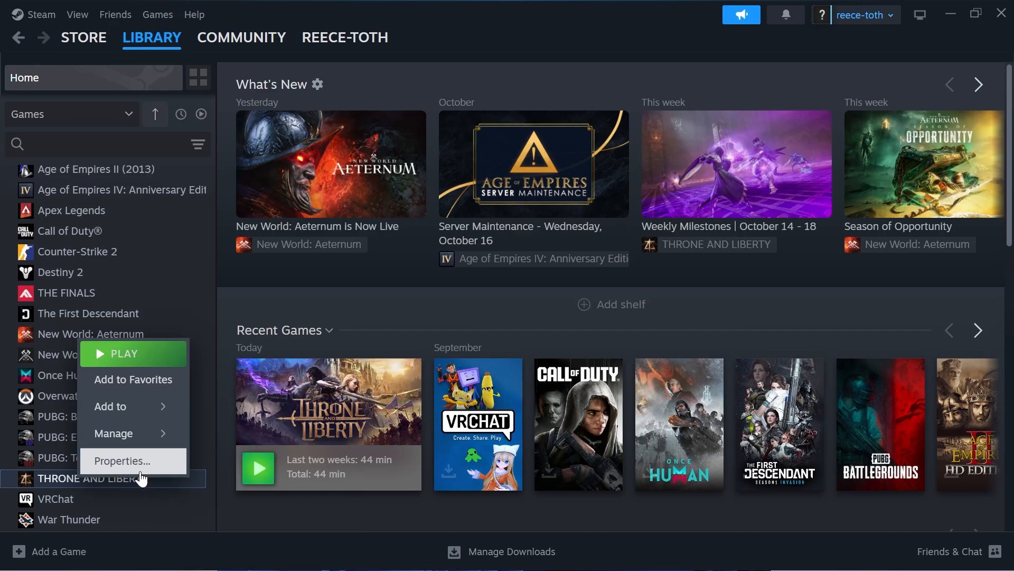
left_click(122, 460)
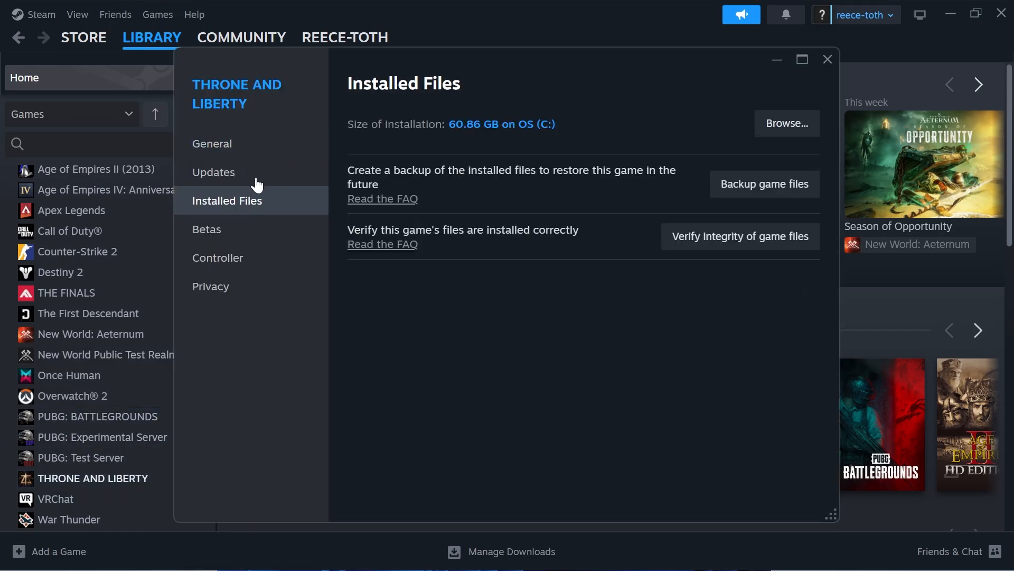
mouse_move(726, 258)
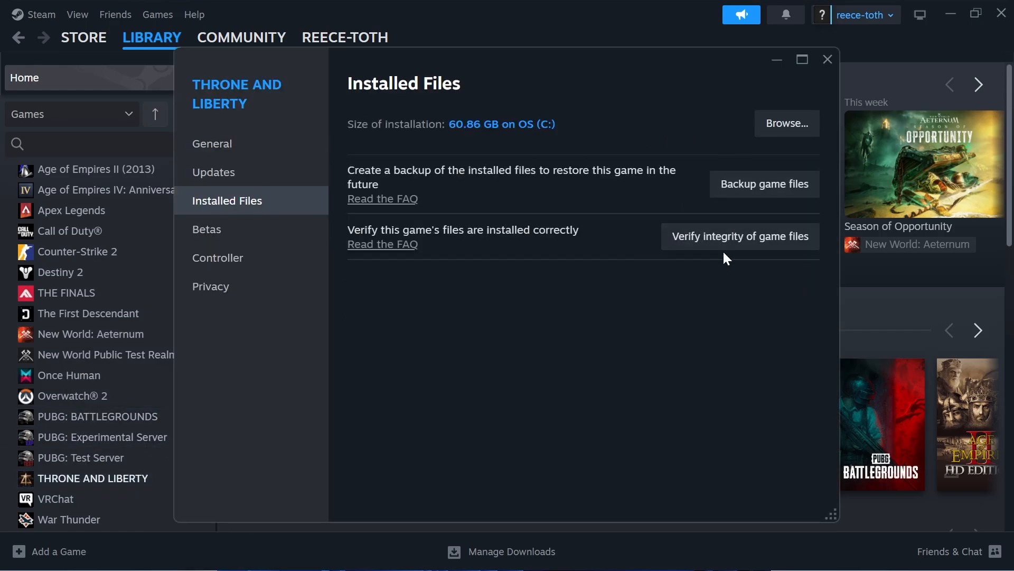
left_click(740, 236)
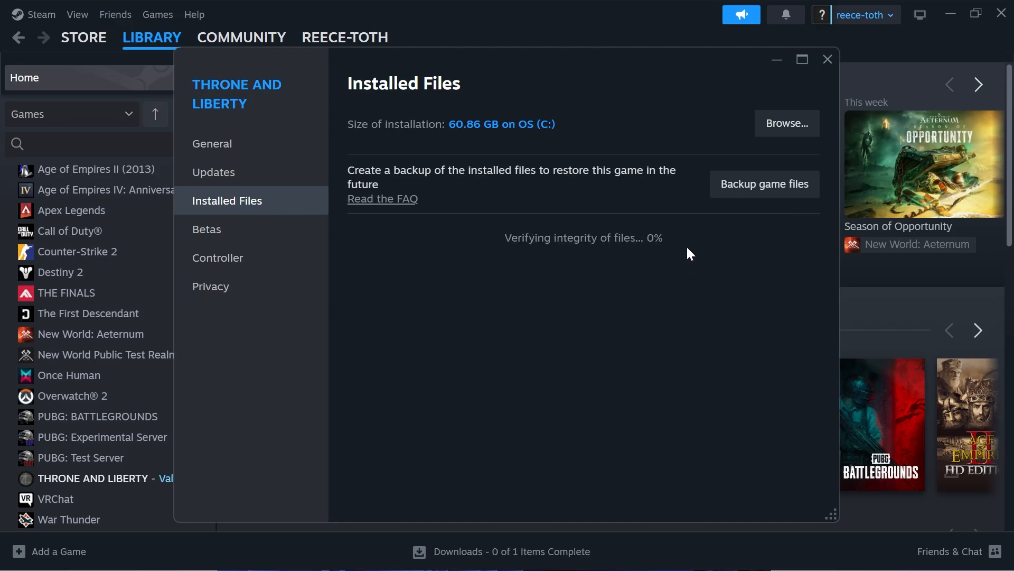
mouse_move(647, 258)
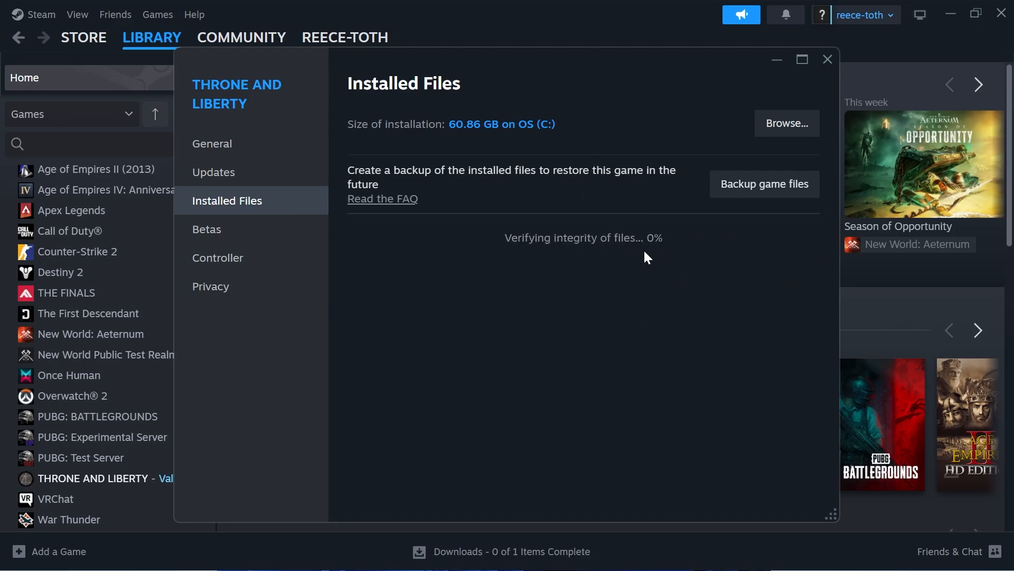
mouse_move(754, 102)
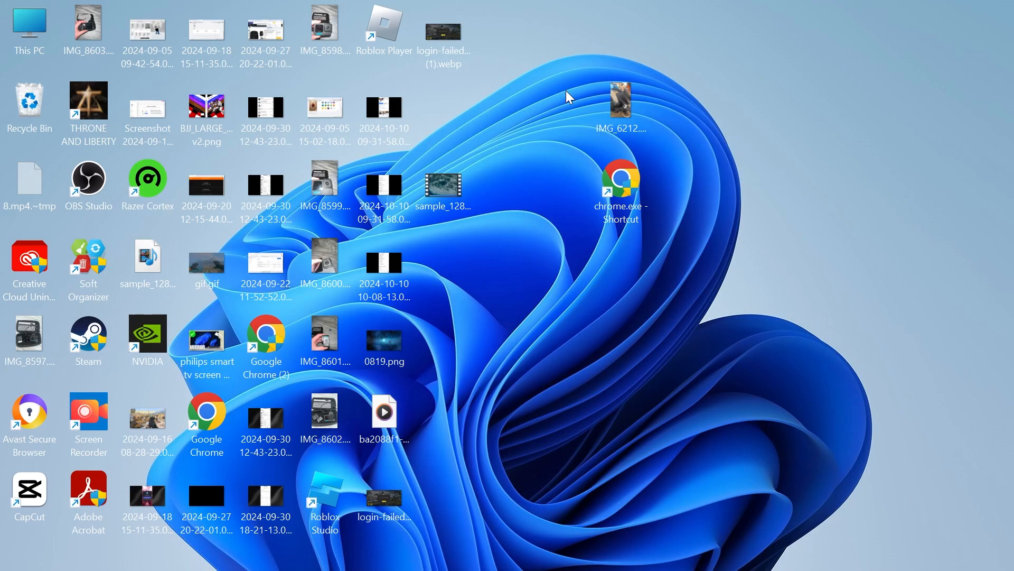
mouse_move(565, 219)
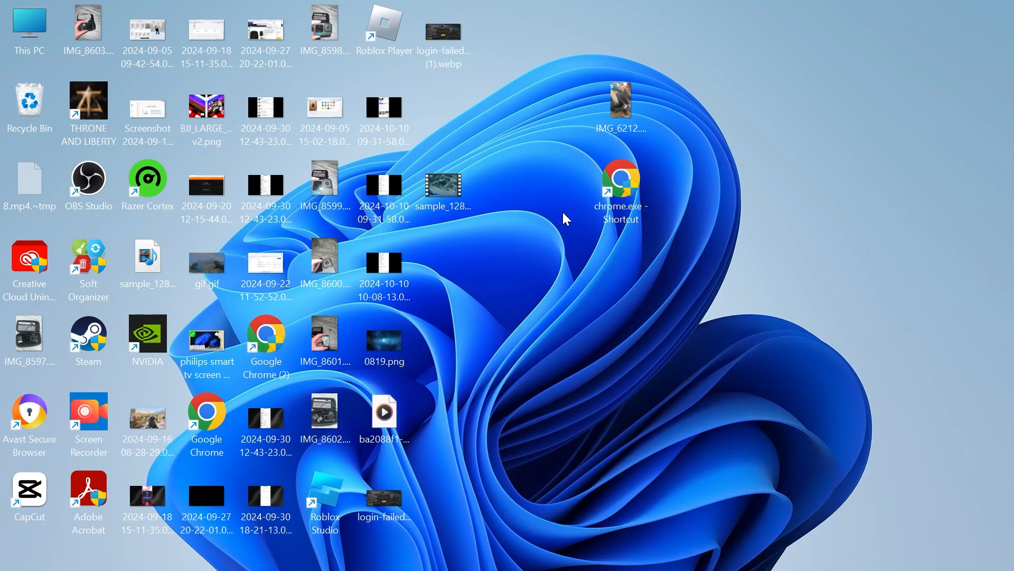
- Search Start for 'task' and launch Task Manager from the results
type("task")
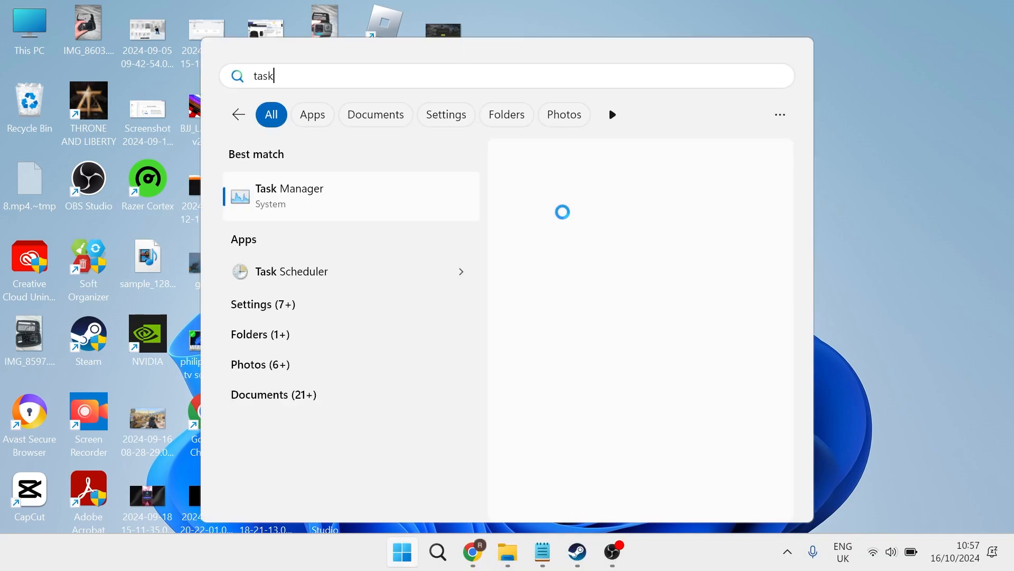
left_click(288, 195)
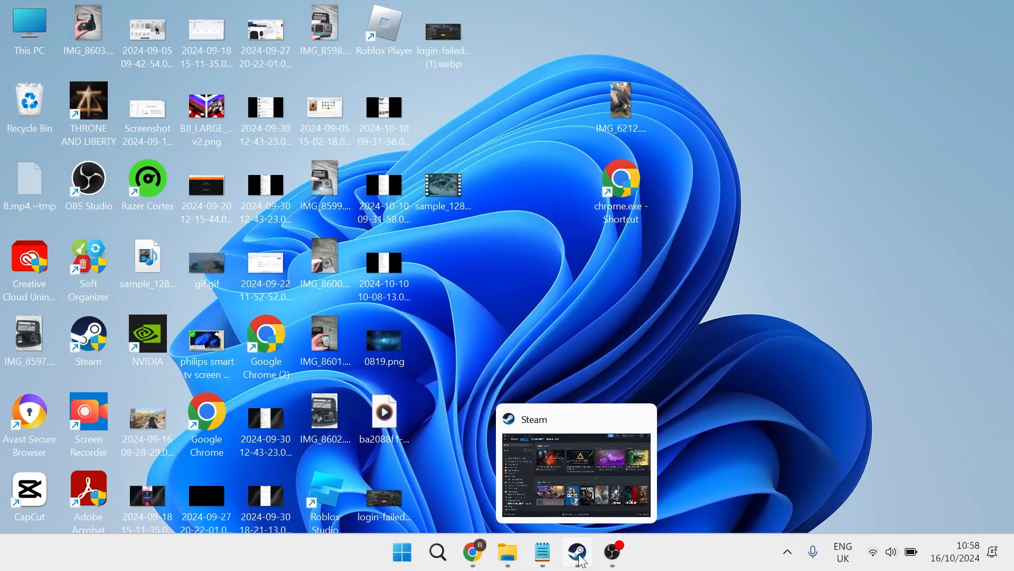
mouse_move(728, 338)
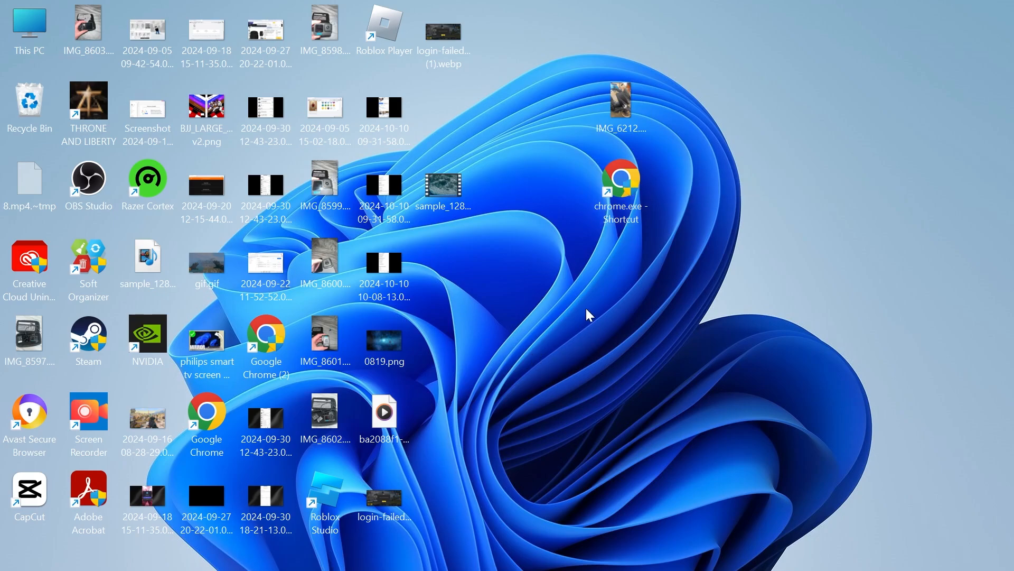
mouse_move(573, 503)
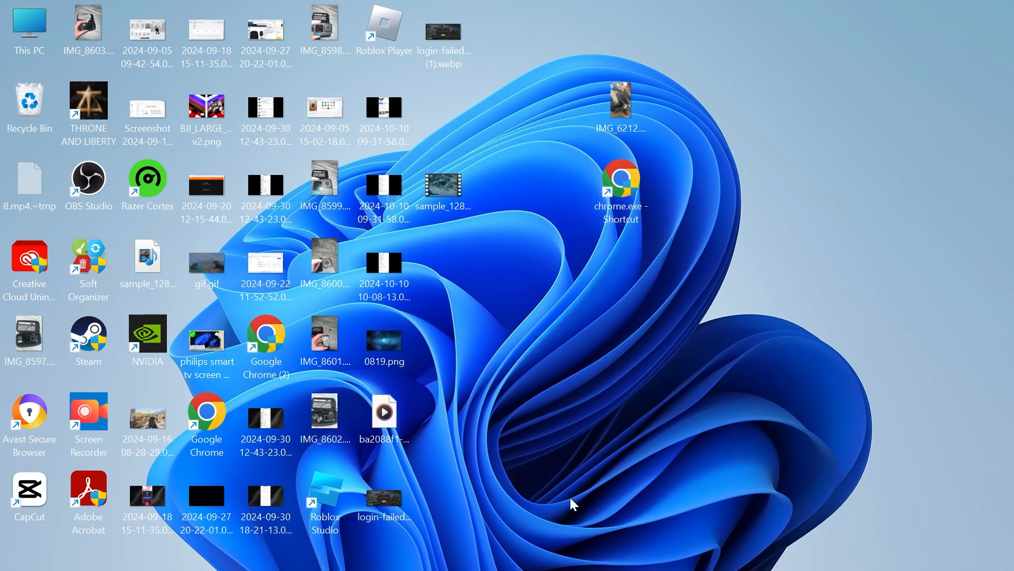